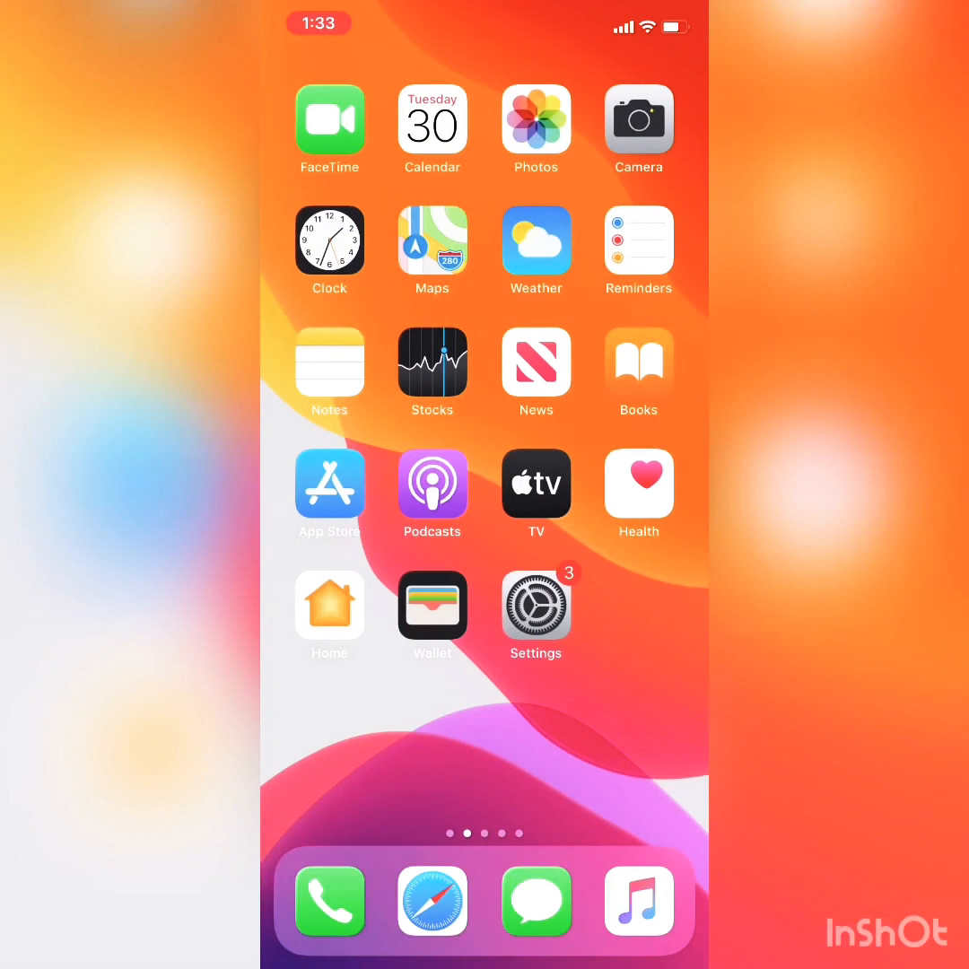
# Step: Launch the App Store from the home screen to its Today page
pyautogui.click(330, 485)
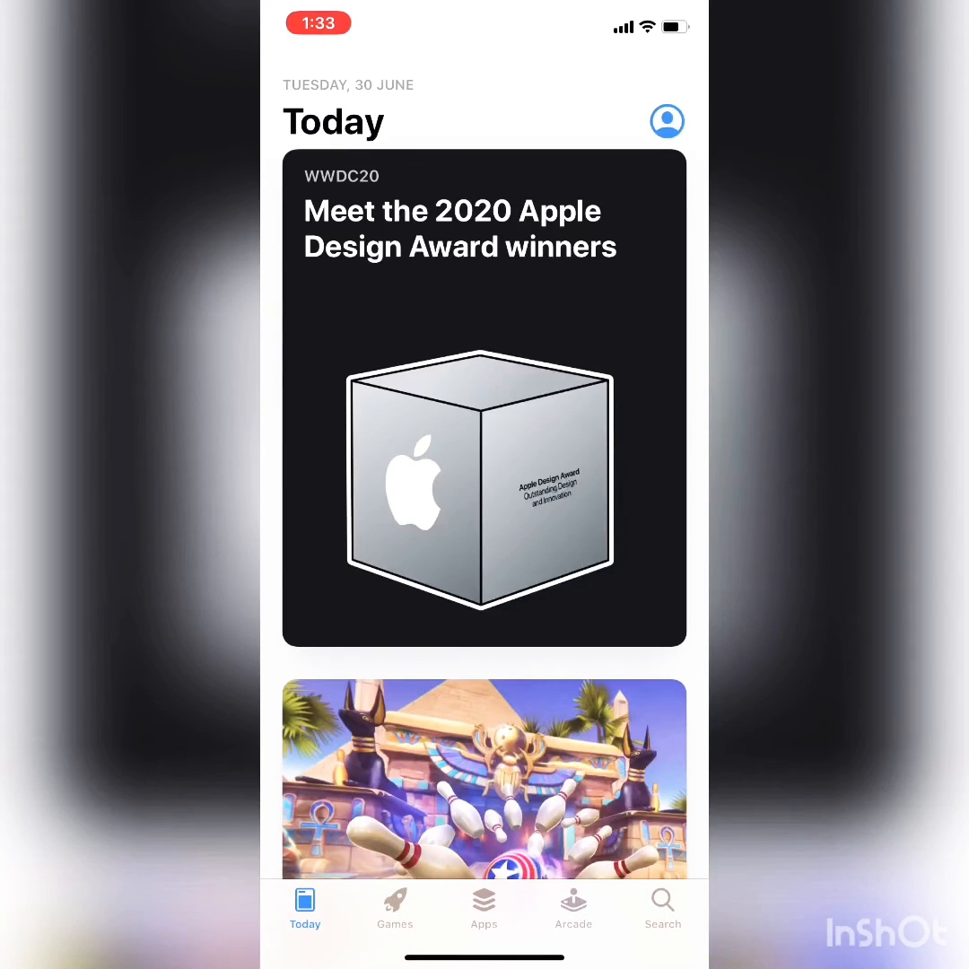
# Step: Search the App Store for 'mind body app', view the MINDBODY result, then go home
pyautogui.click(662, 908)
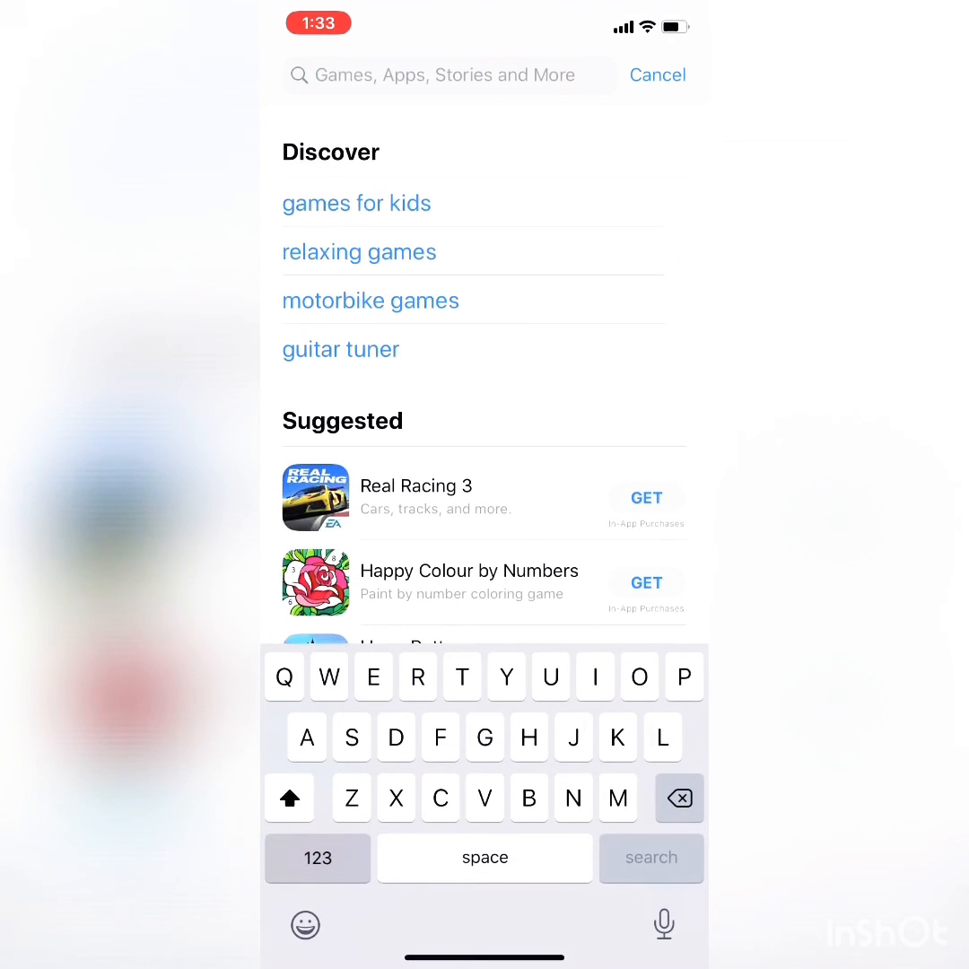
pyautogui.write('Mind')
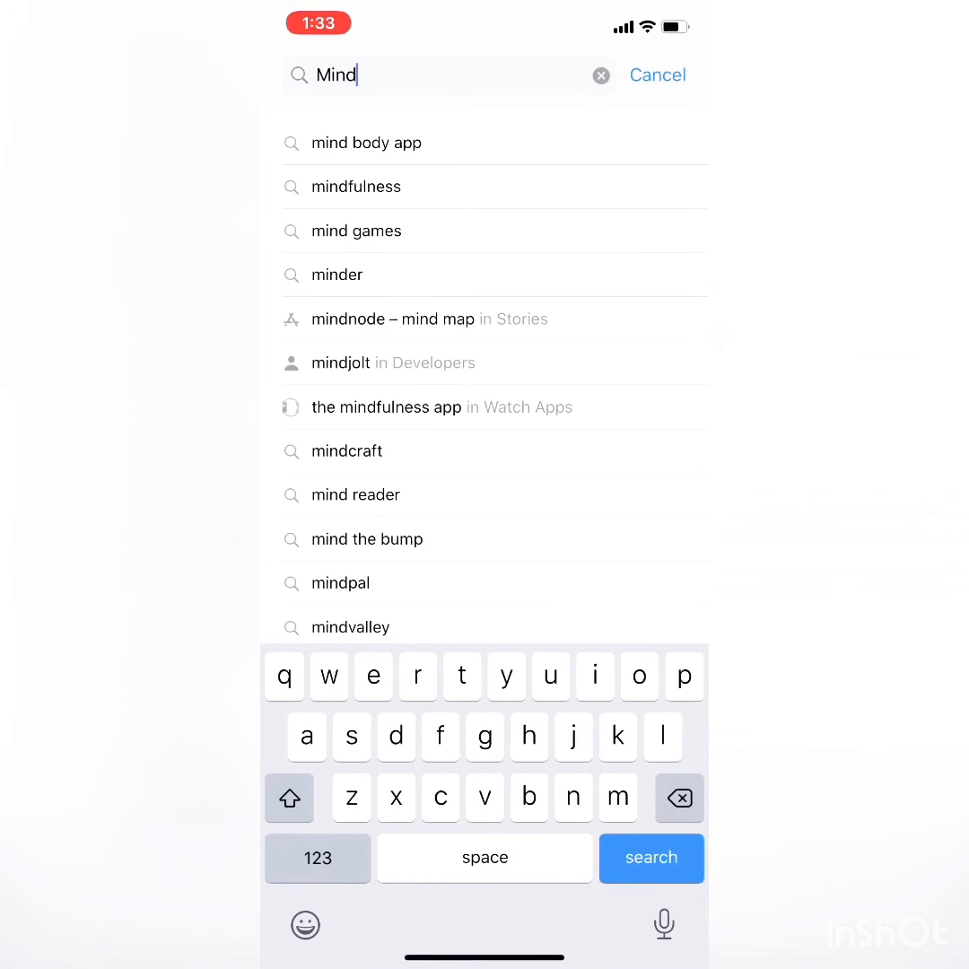
pyautogui.click(366, 144)
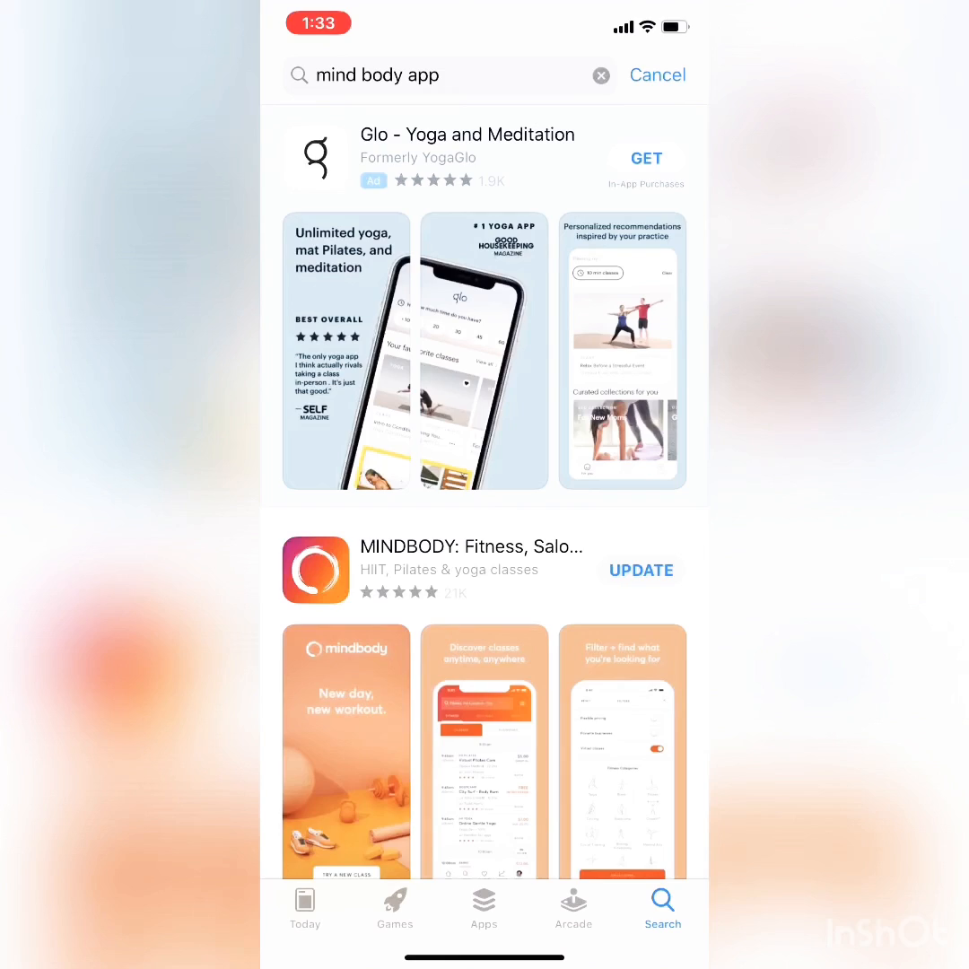
pyautogui.scroll(-3)
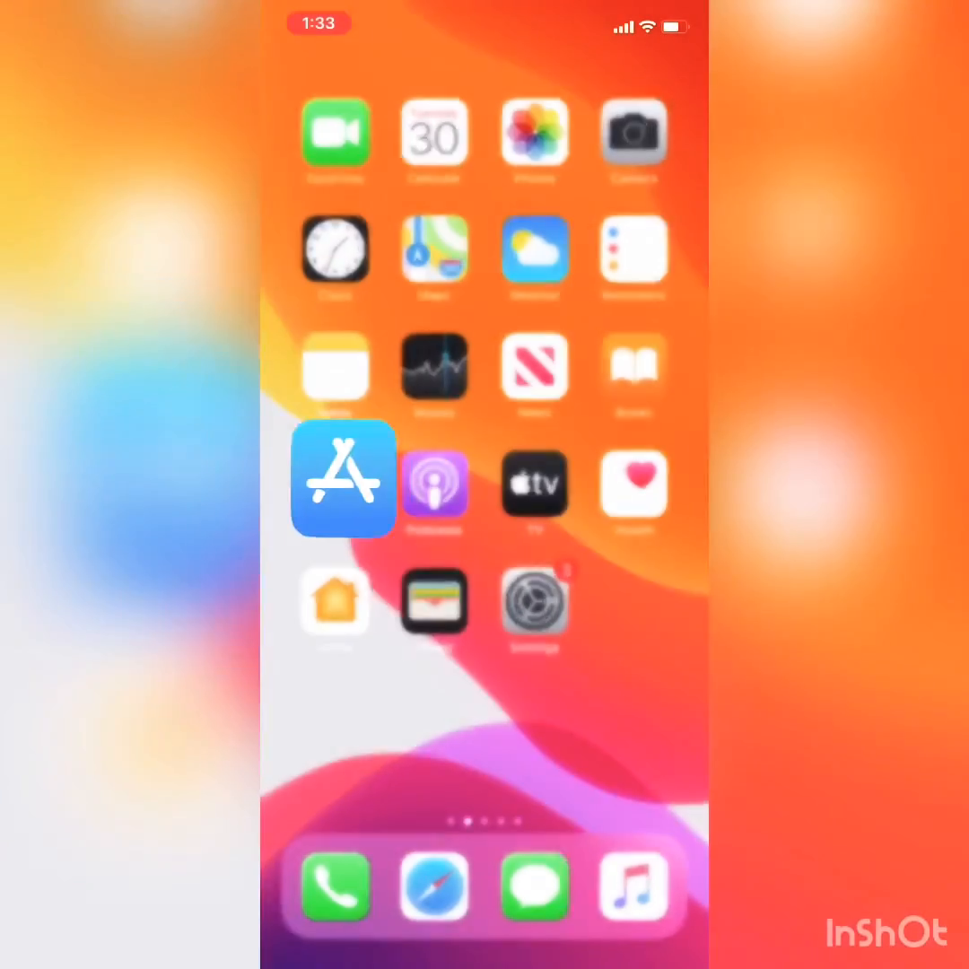
# Step: Swipe to another home screen page and launch the MINDBODY app
pyautogui.hscroll(-3)
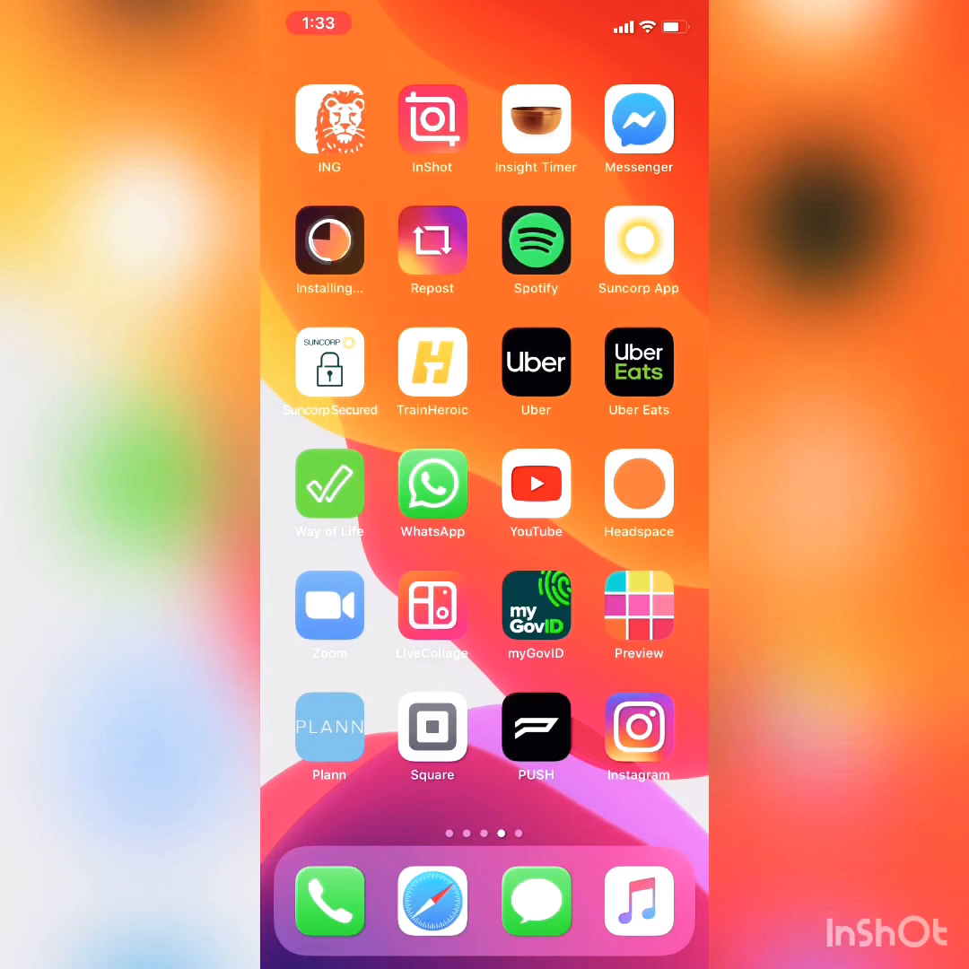
pyautogui.click(535, 119)
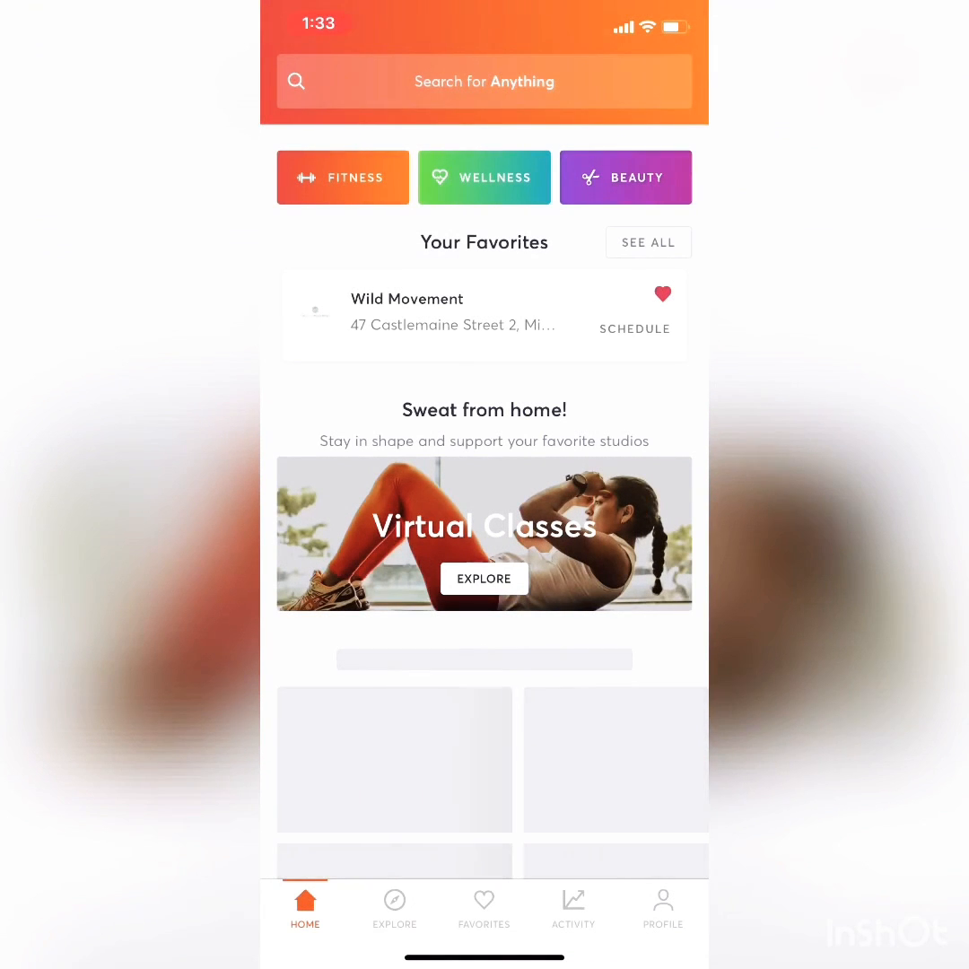
# Step: Browse Fitness businesses, choose The Wild Movement and view its class schedule
pyautogui.click(395, 908)
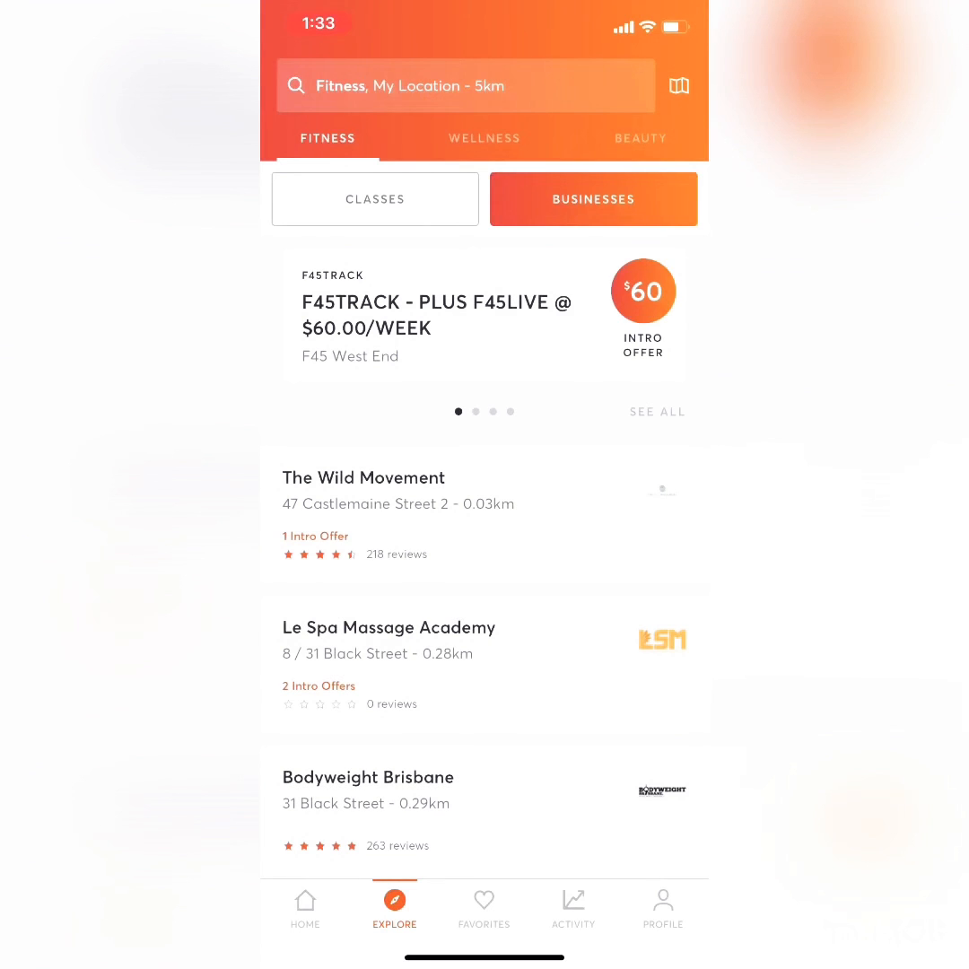
pyautogui.click(362, 477)
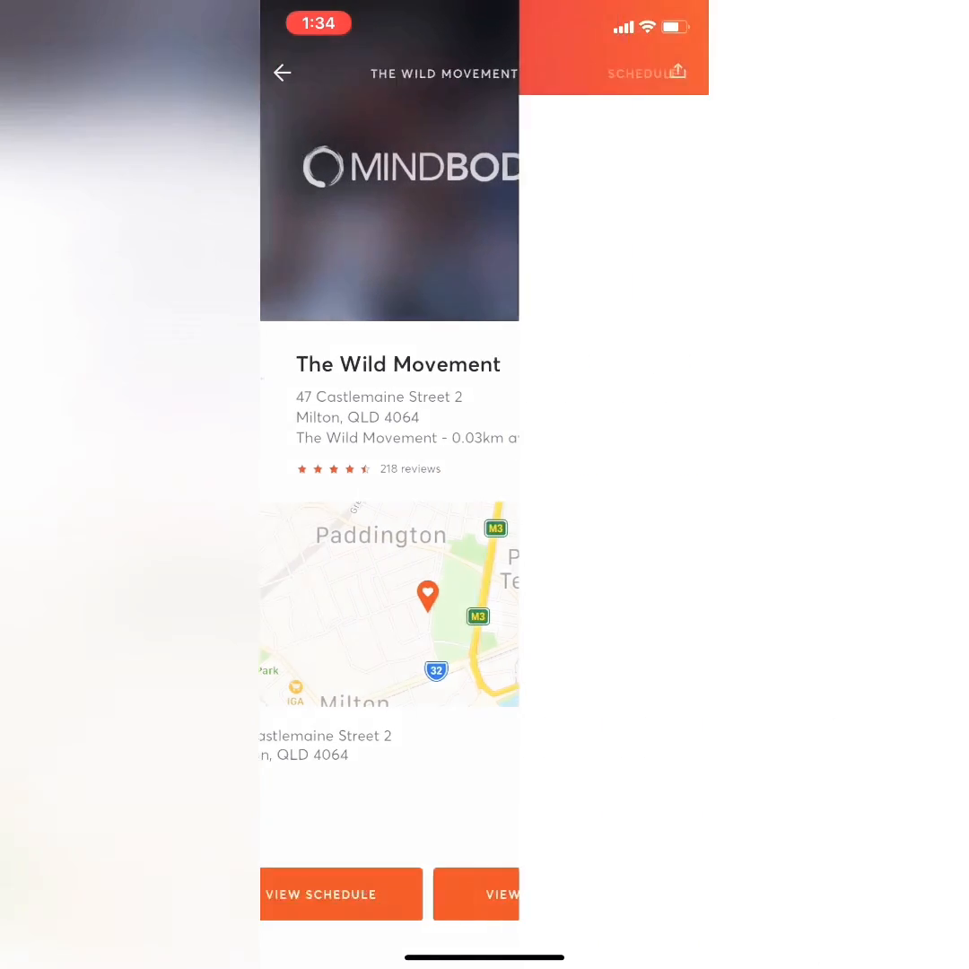
pyautogui.click(322, 894)
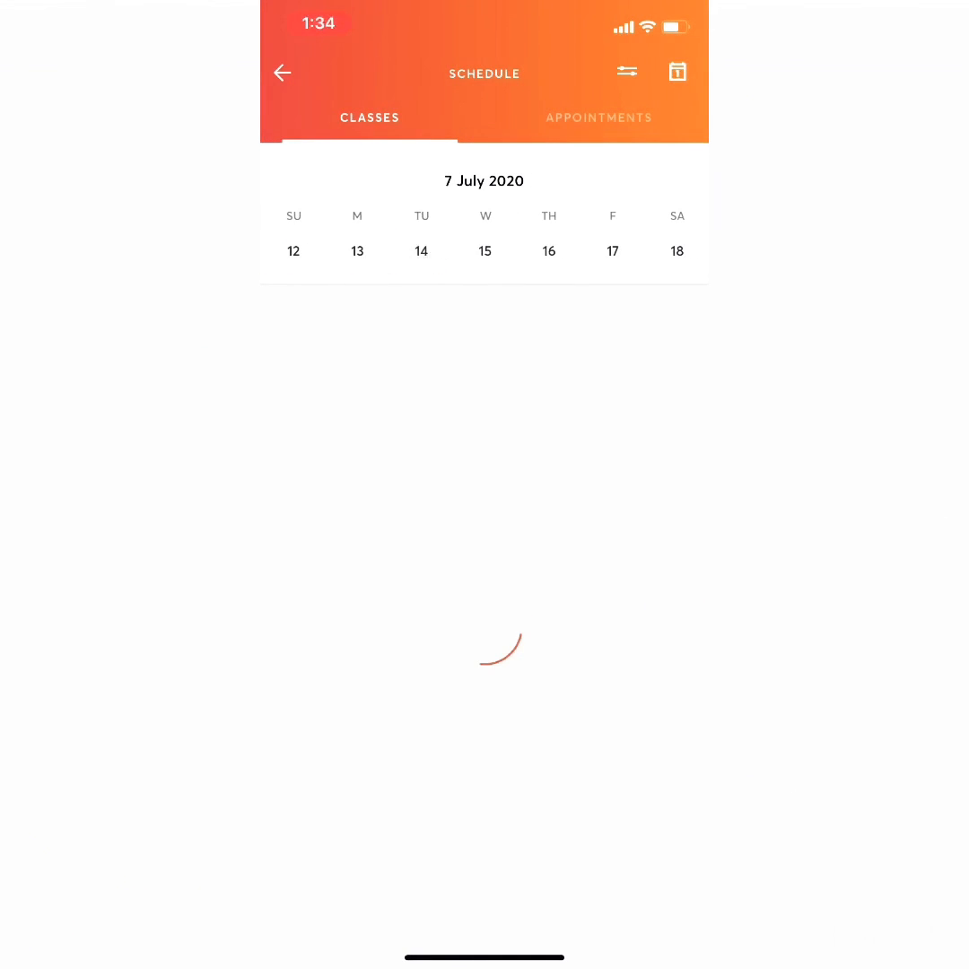
# Step: Book Tuesday 14 July's 3:40pm Youth Training ($30) and begin adding a payment card
pyautogui.click(420, 251)
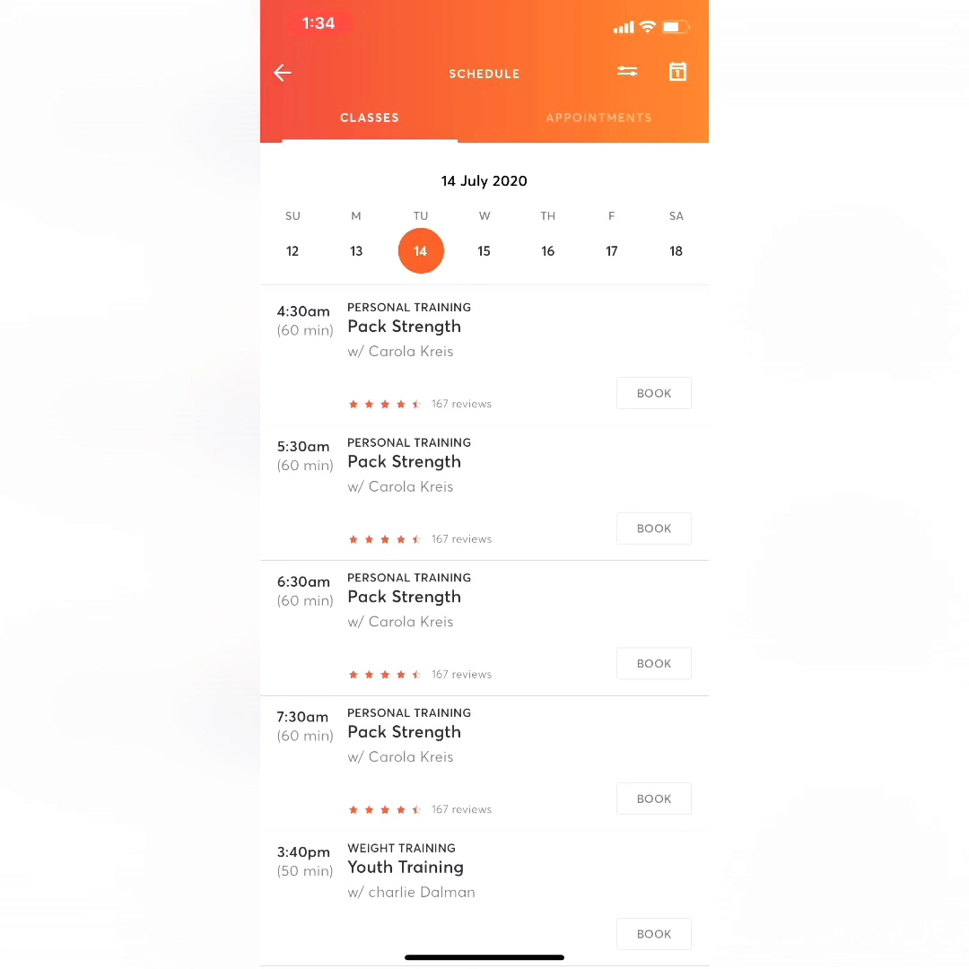
pyautogui.scroll(-3)
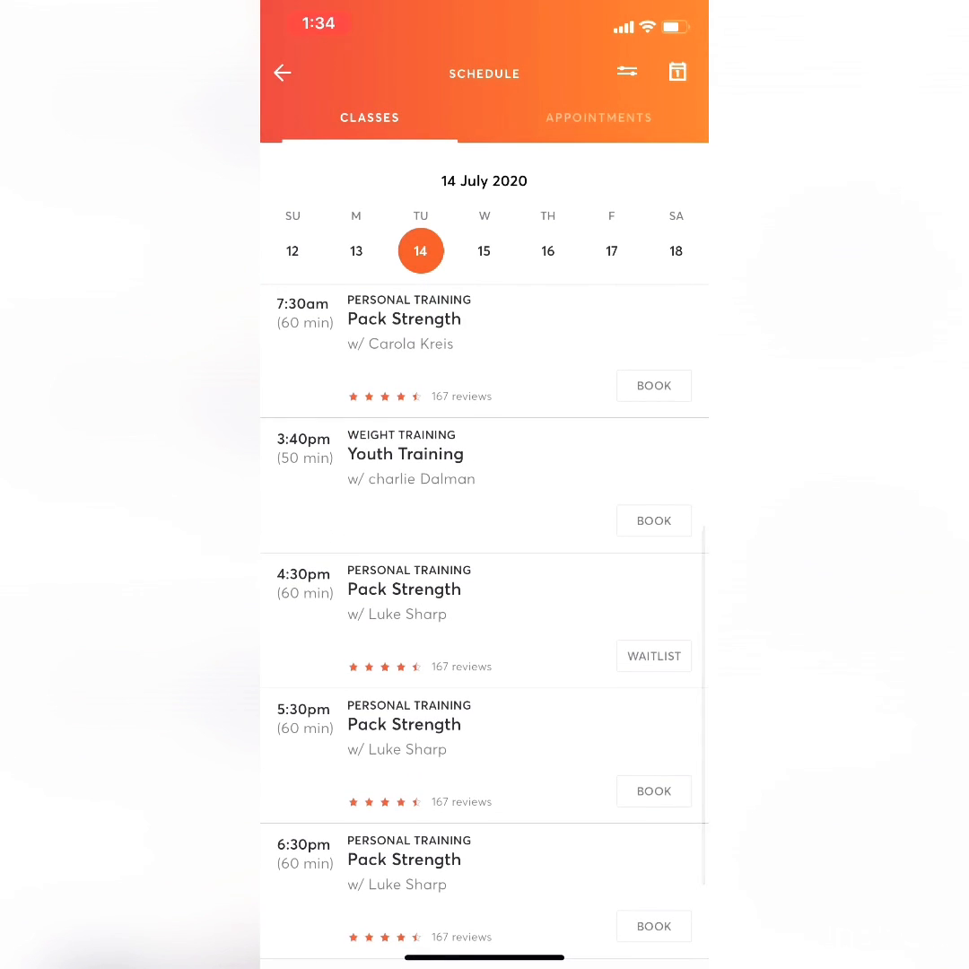
pyautogui.click(406, 452)
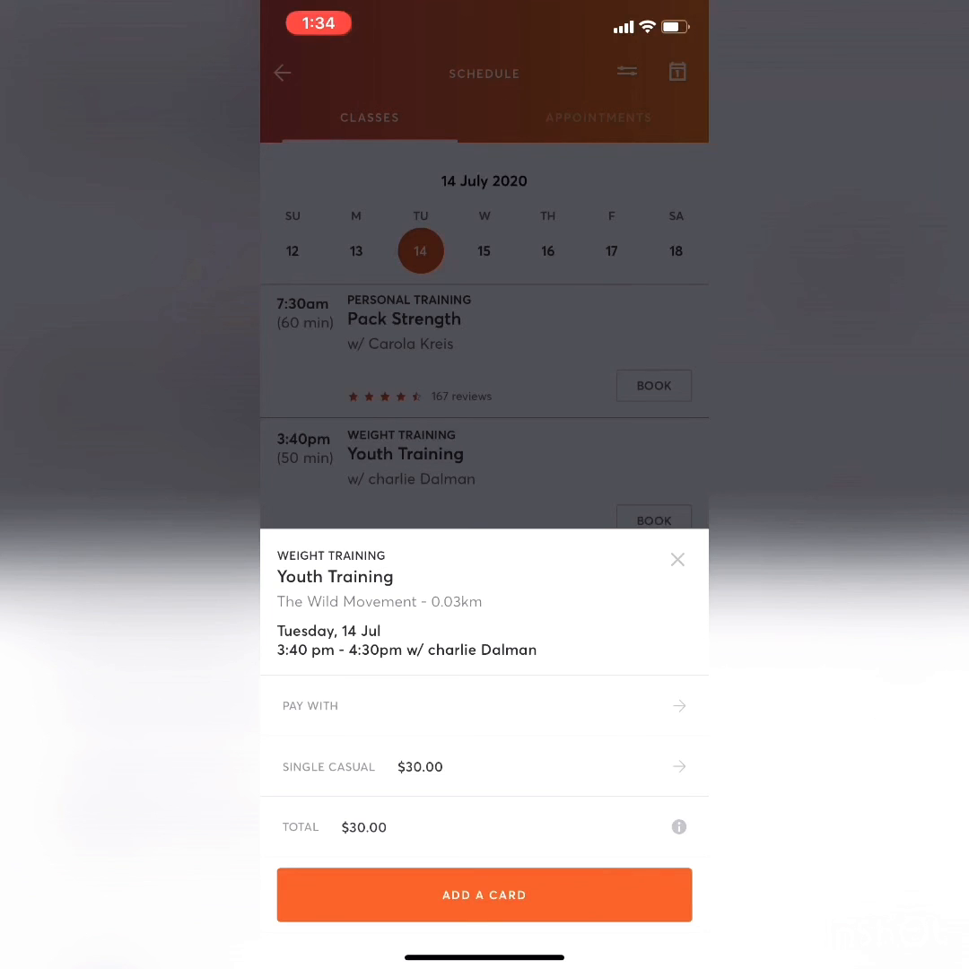
pyautogui.click(484, 894)
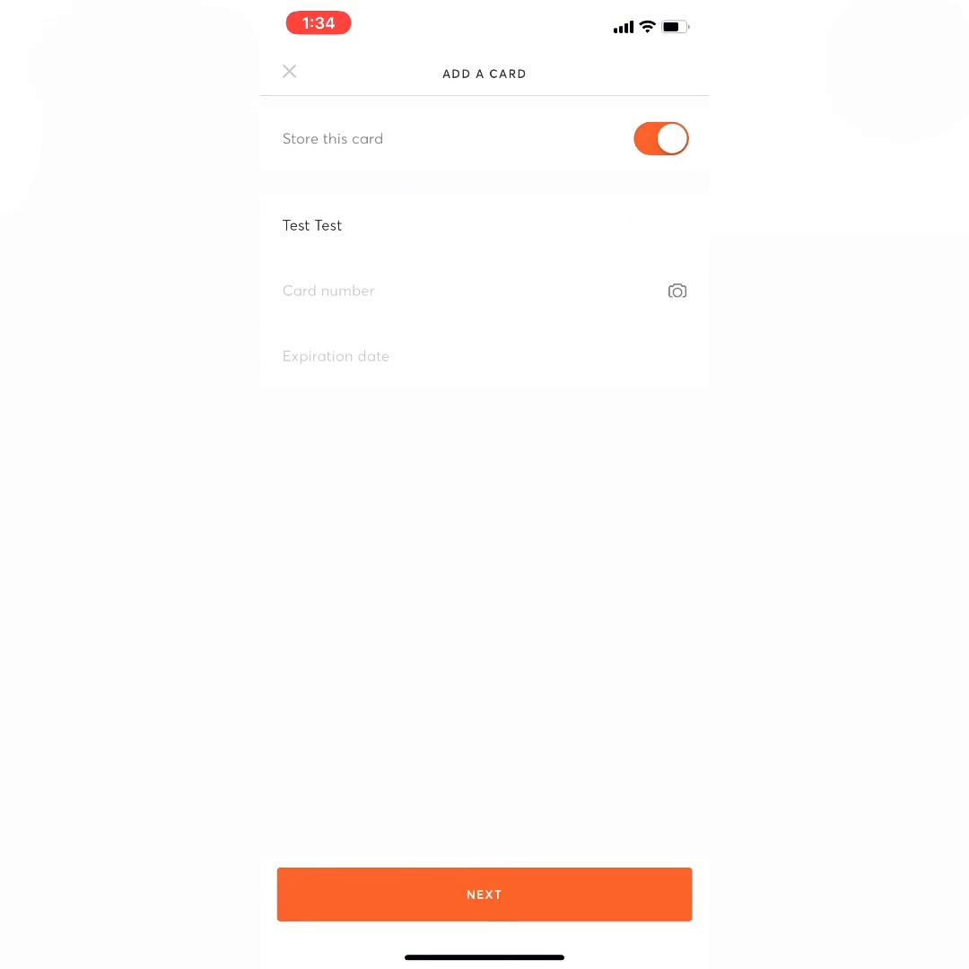